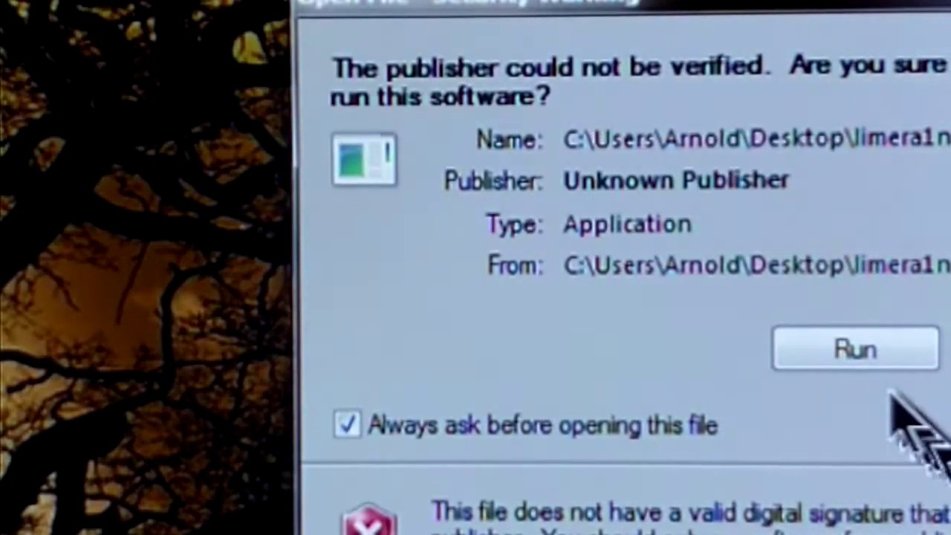
Step: Run limera1n past the unknown-publisher security warning
click(853, 349)
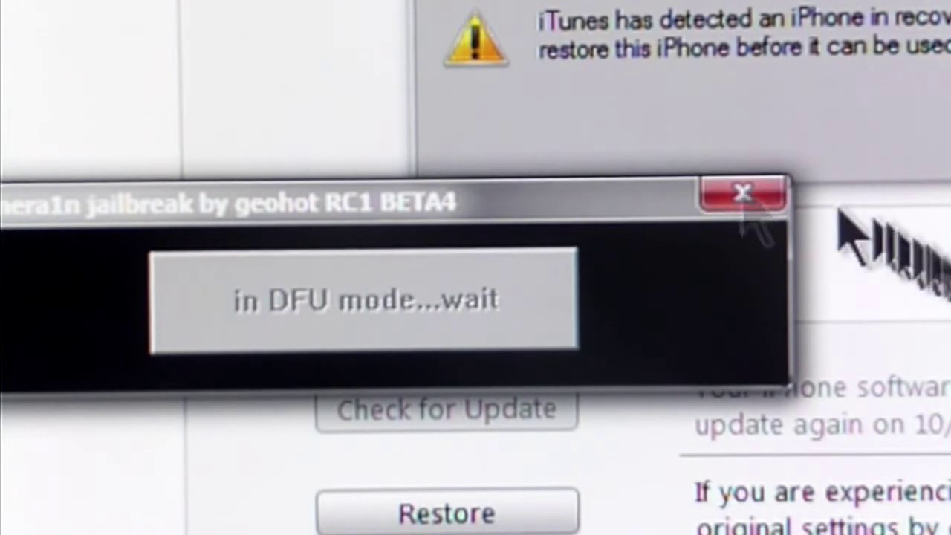
Step: Close the limera1n window once the iPhone is in DFU mode, leaving iTunes showing the iPhone summary
click(741, 191)
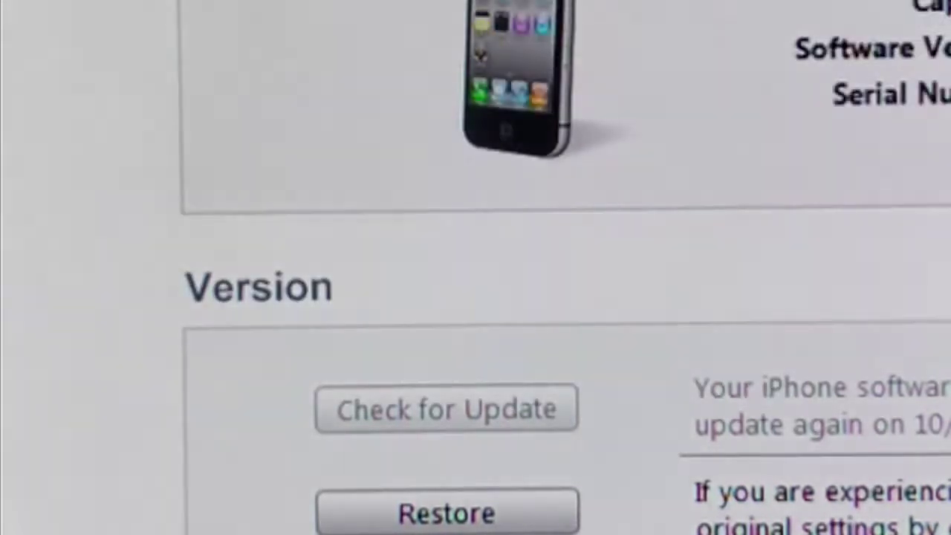